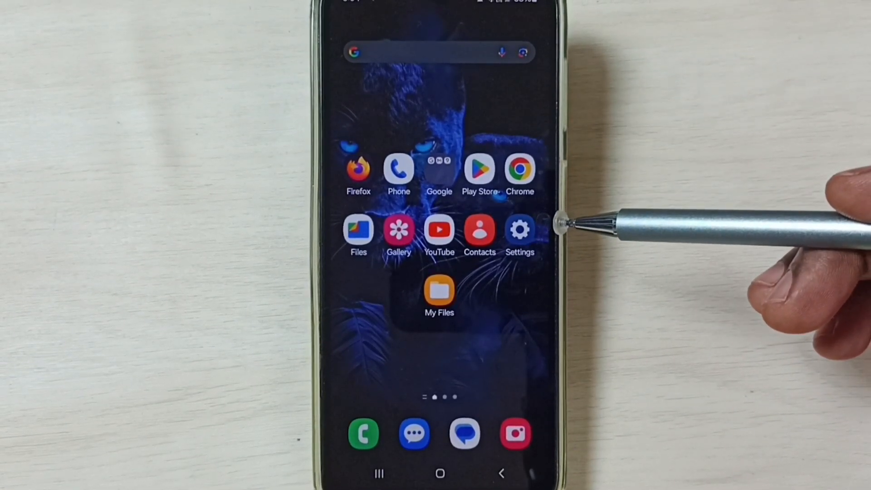
{"action": "mouse_move", "coordinate": [567, 227]}
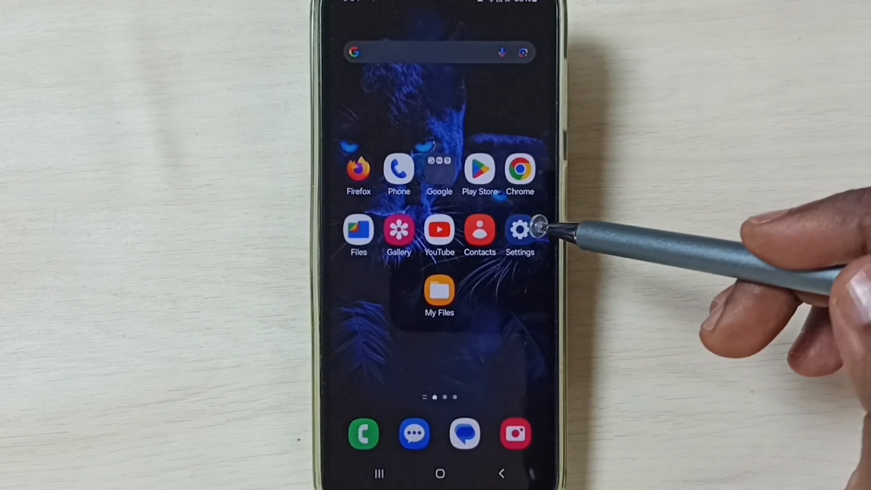
- Set network mode to 5G/LTE/3G/2G (auto connect) under Connections > Mobile networks
{"action": "left_click", "coordinate": [519, 229]}
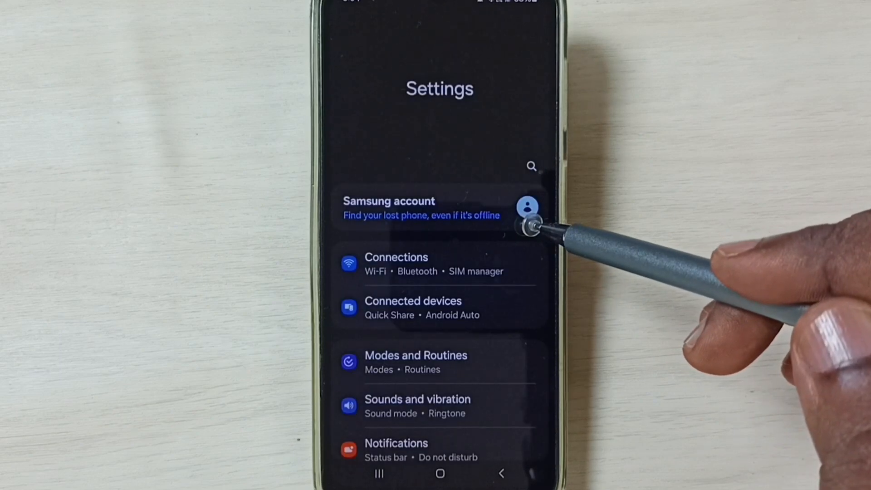
{"action": "left_click", "coordinate": [396, 264]}
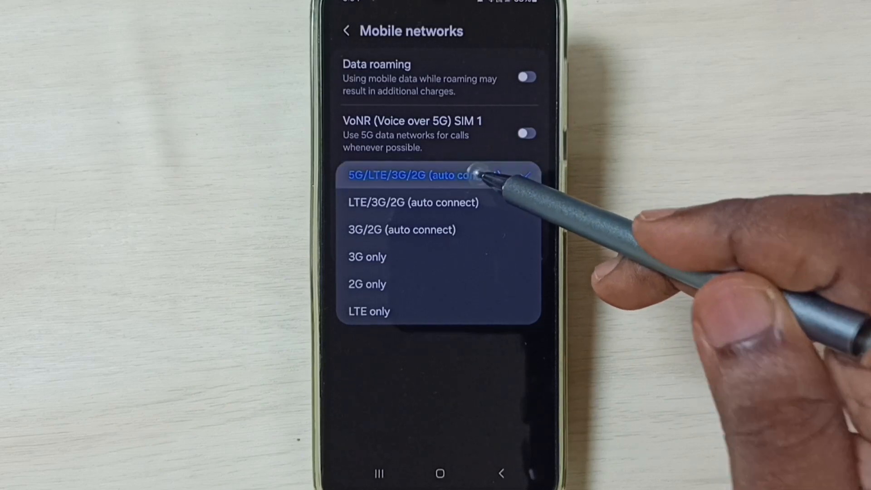
{"action": "left_click", "coordinate": [421, 176]}
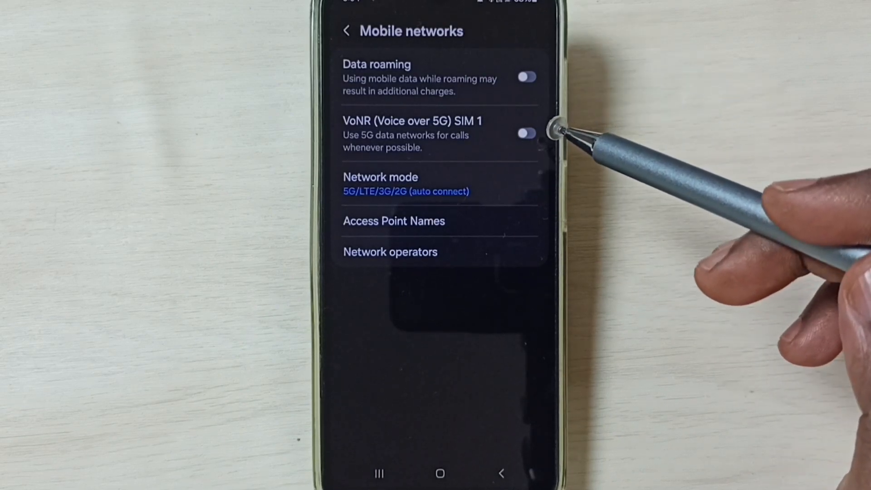
- Turn on the VoNR (Voice over 5G) toggle for SIM 1
{"action": "left_click", "coordinate": [526, 133]}
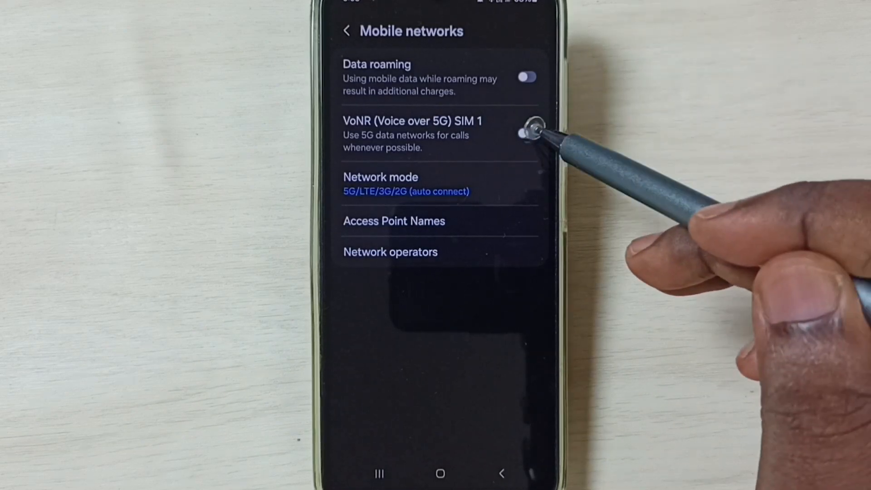
{"action": "left_click", "coordinate": [527, 132]}
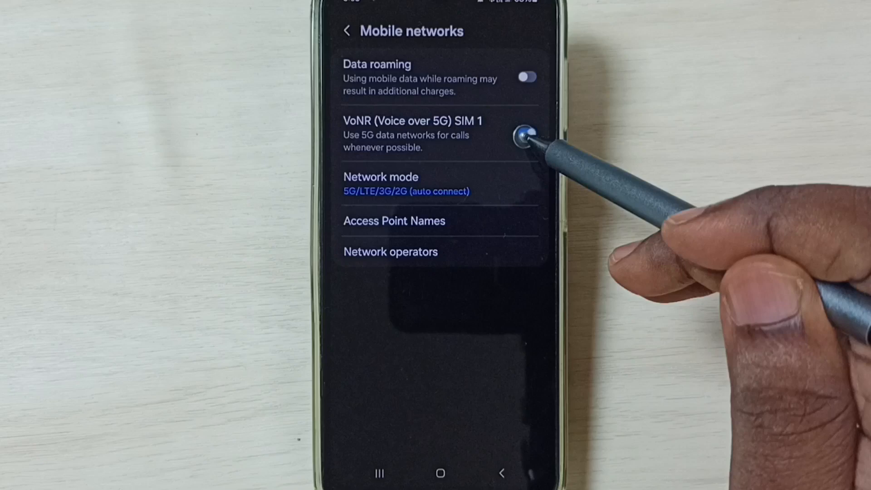